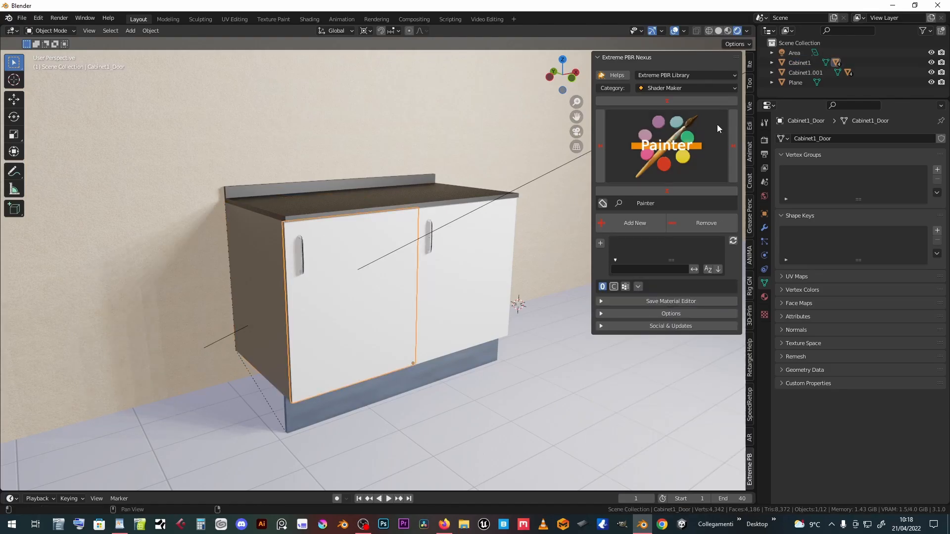
# Assign White Plastic 001 to the doors with subsurface strength 0.5 and colour tint strength at full
pyautogui.click(685, 88)
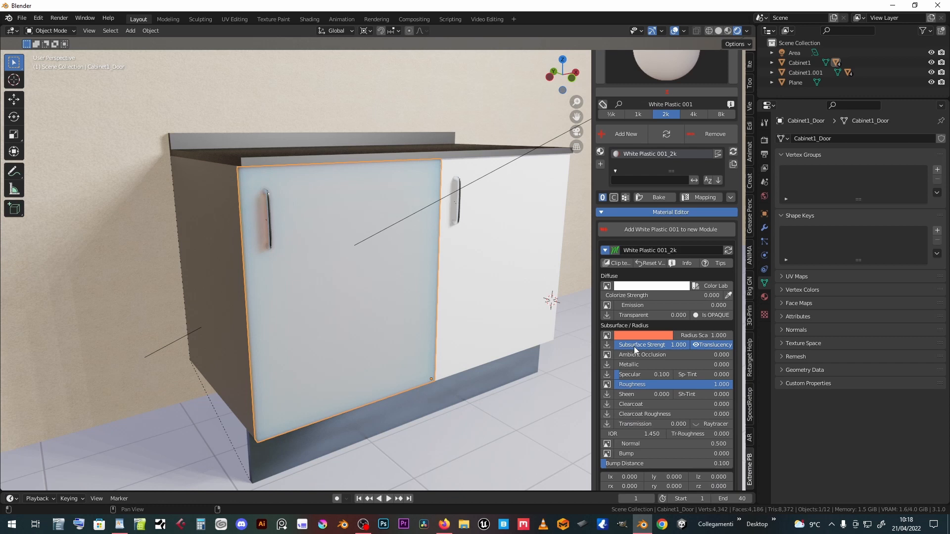
pyautogui.click(643, 335)
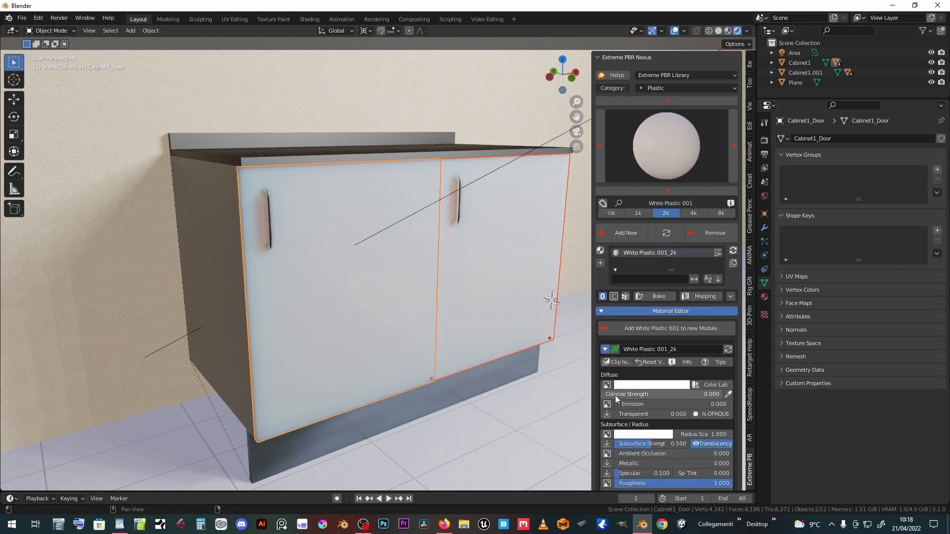
pyautogui.click(648, 385)
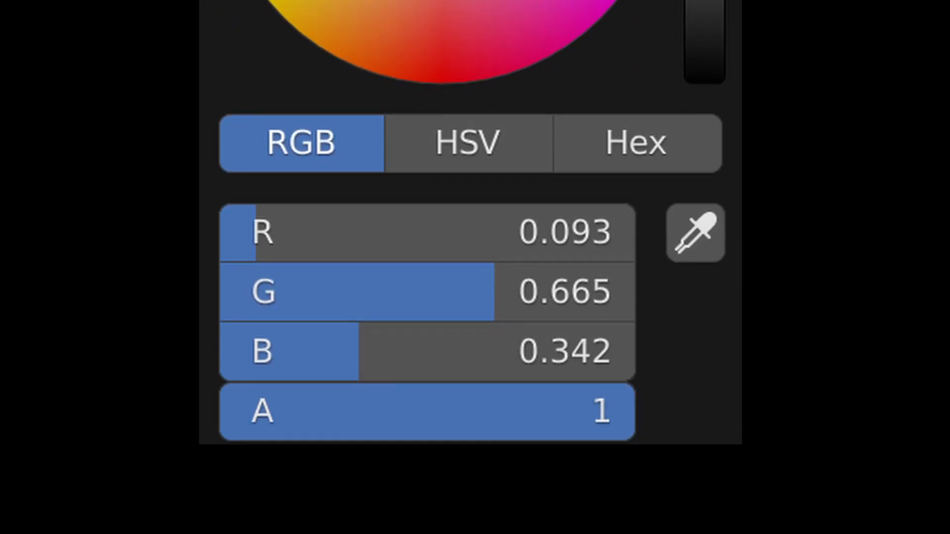
# Switch the door colour picker from RGB to HSV display
pyautogui.click(467, 143)
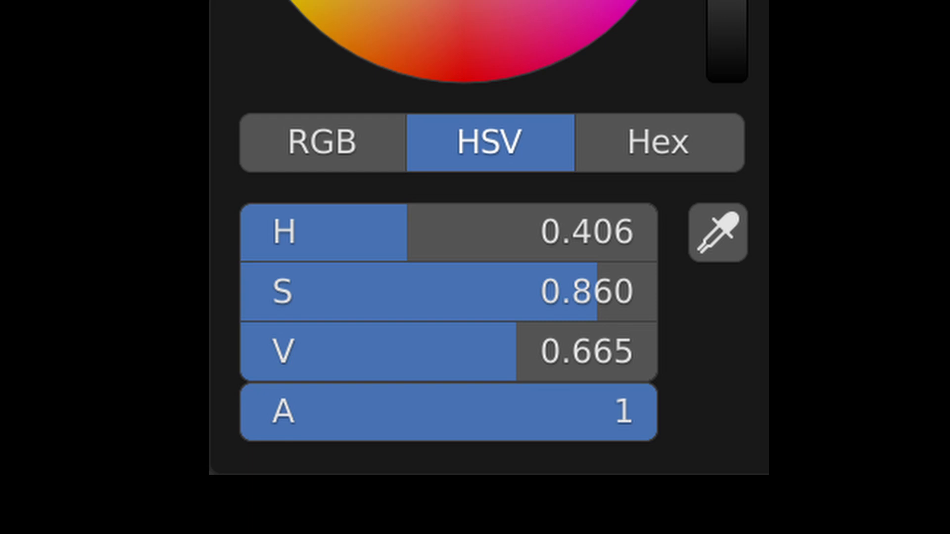
pyautogui.click(657, 143)
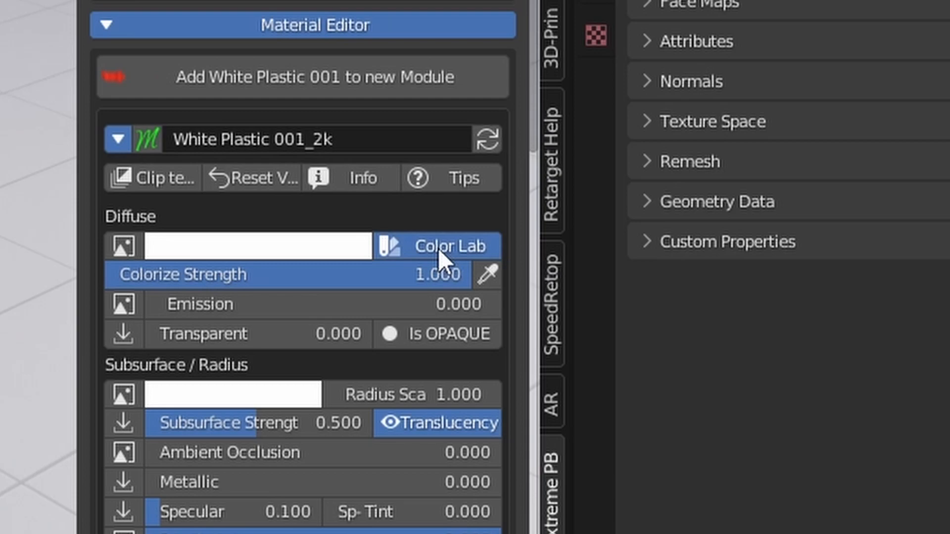
# Tint the doors RAL 2002 Vermilion from Color Lab, then preview 2010 Signal orange
pyautogui.click(447, 246)
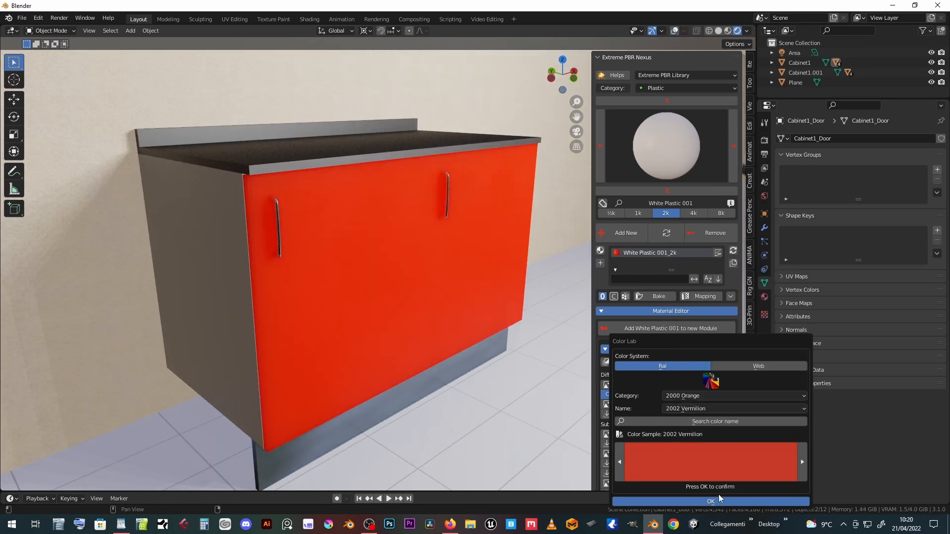
pyautogui.click(710, 501)
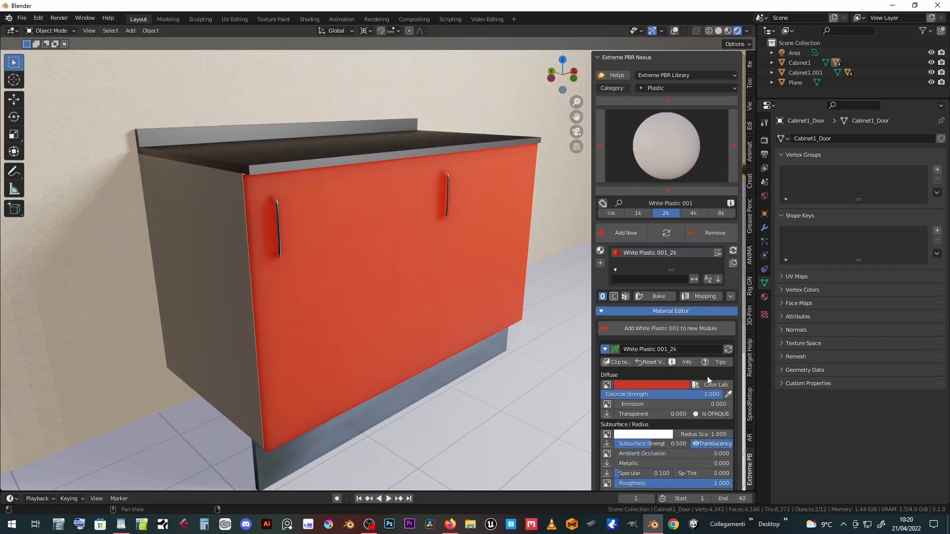
pyautogui.click(714, 385)
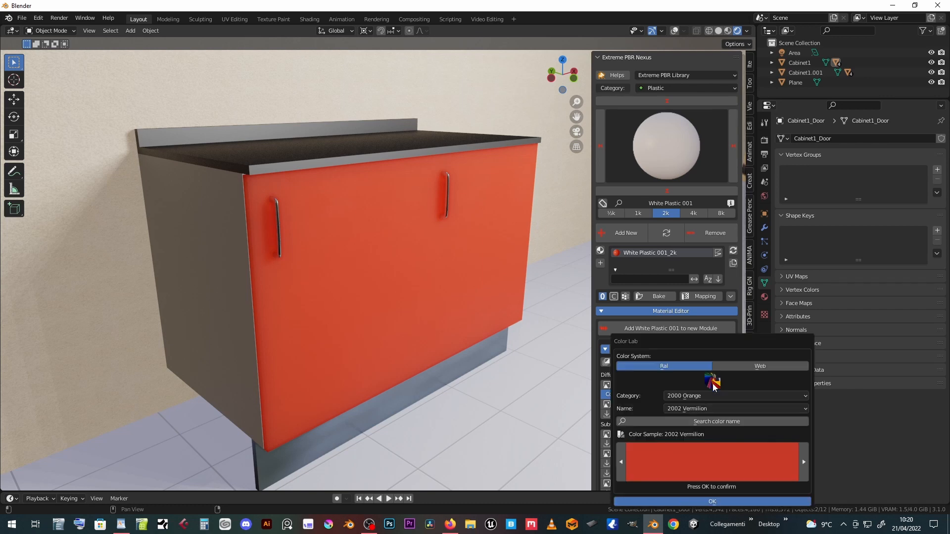
pyautogui.click(736, 409)
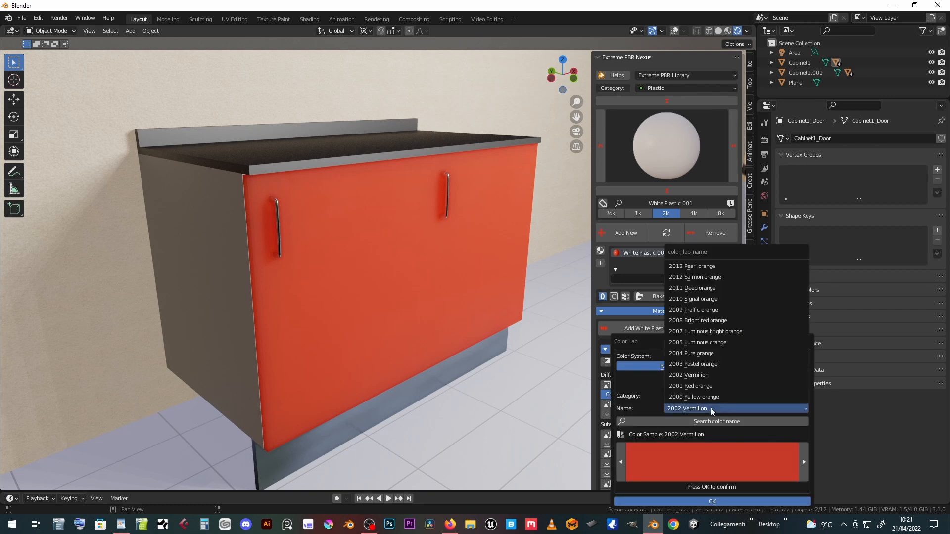
pyautogui.click(693, 297)
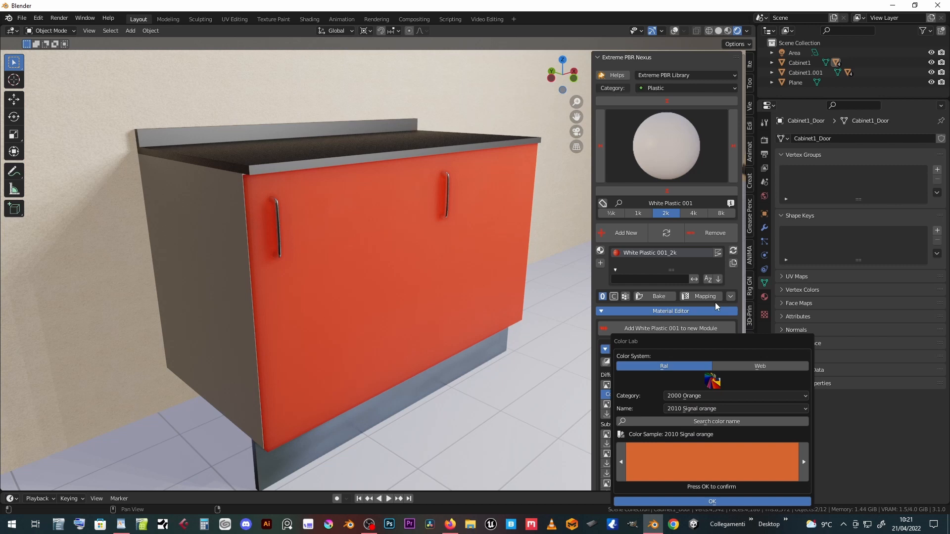
pyautogui.click(804, 463)
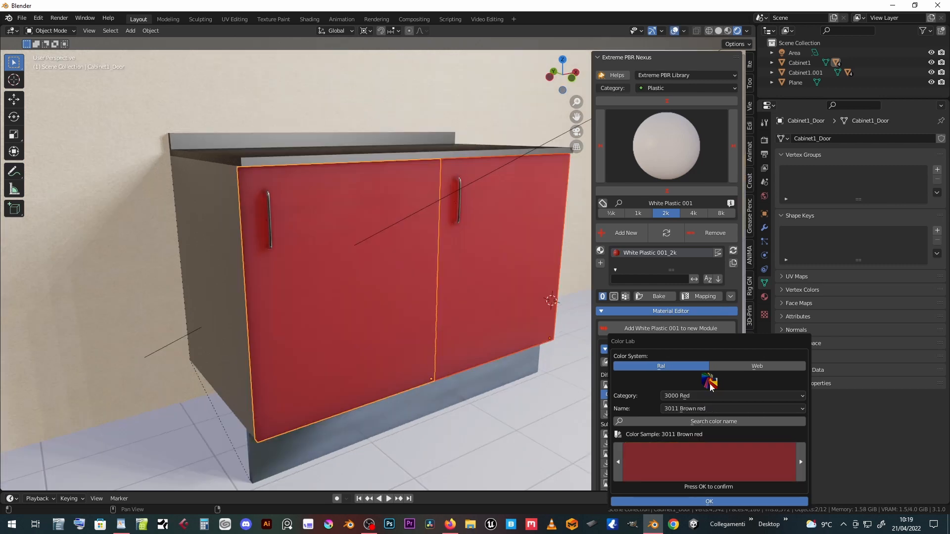
# Settle on RAL 2012 Salmon orange for the doors and reopen the RAL library
pyautogui.click(730, 409)
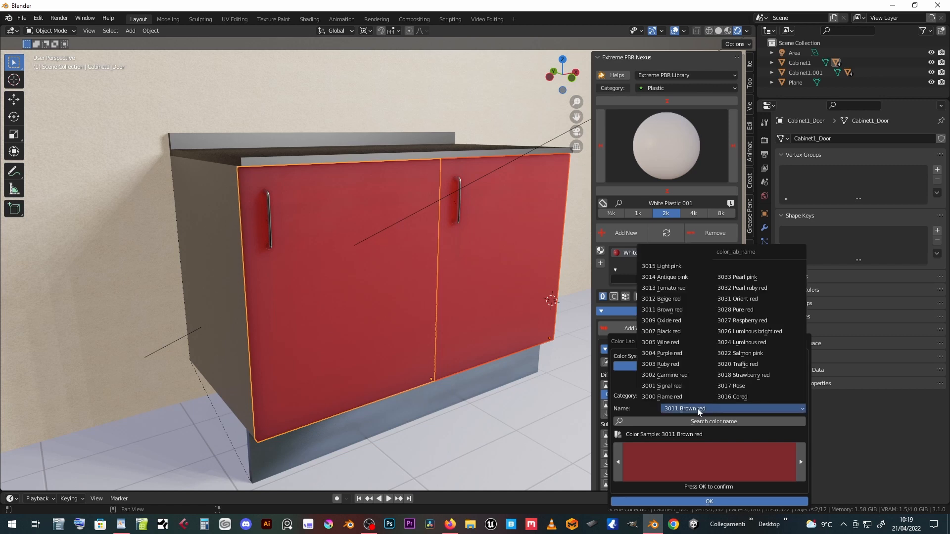
pyautogui.click(741, 321)
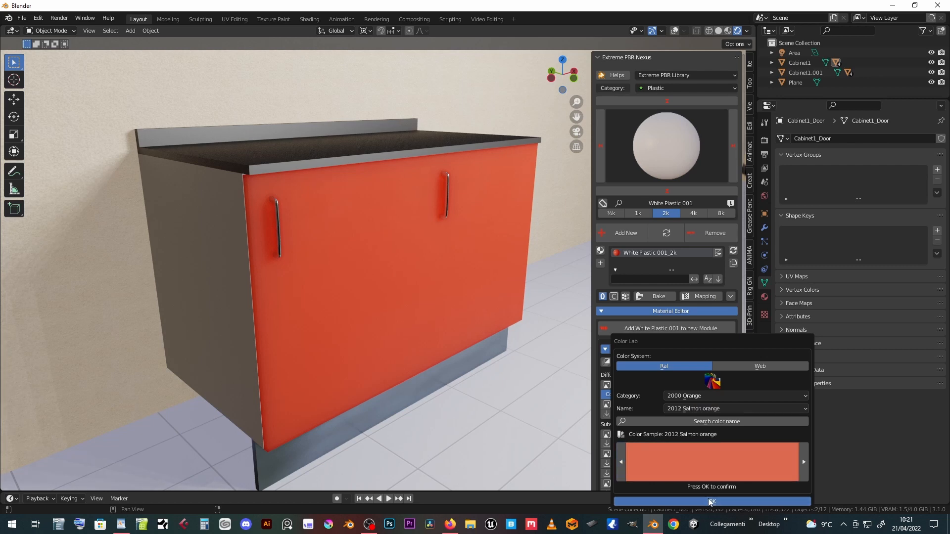
pyautogui.click(712, 501)
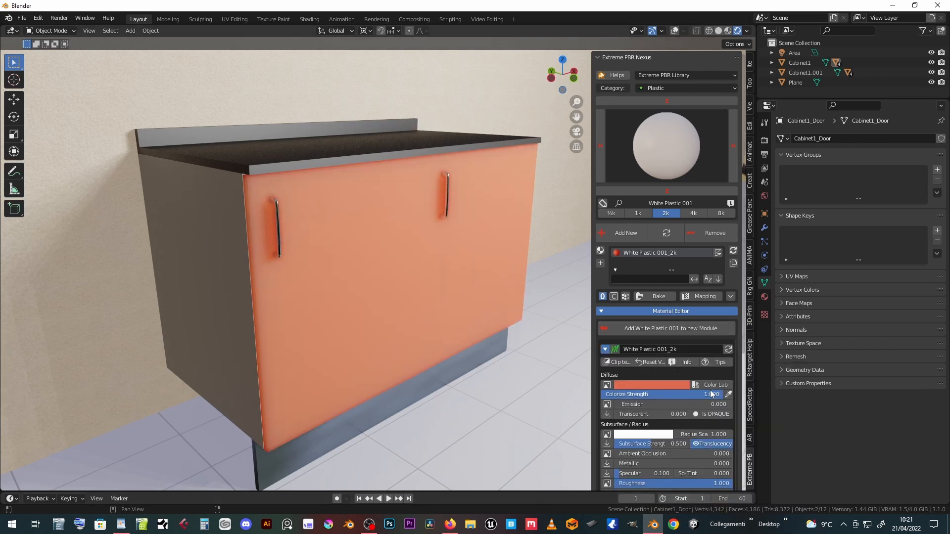
pyautogui.click(716, 385)
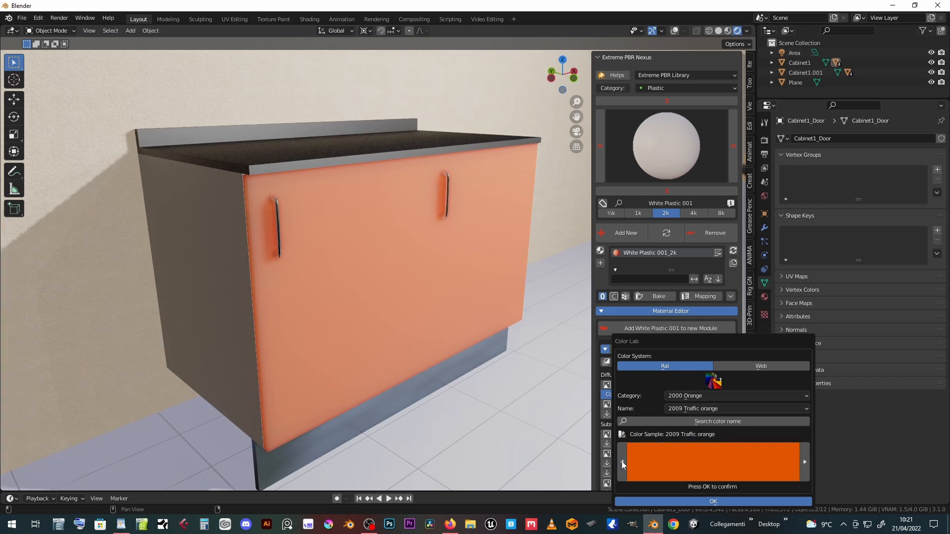
# Confirm RAL 2009 Traffic orange, then switch the library category to 8000 Brown
pyautogui.click(713, 501)
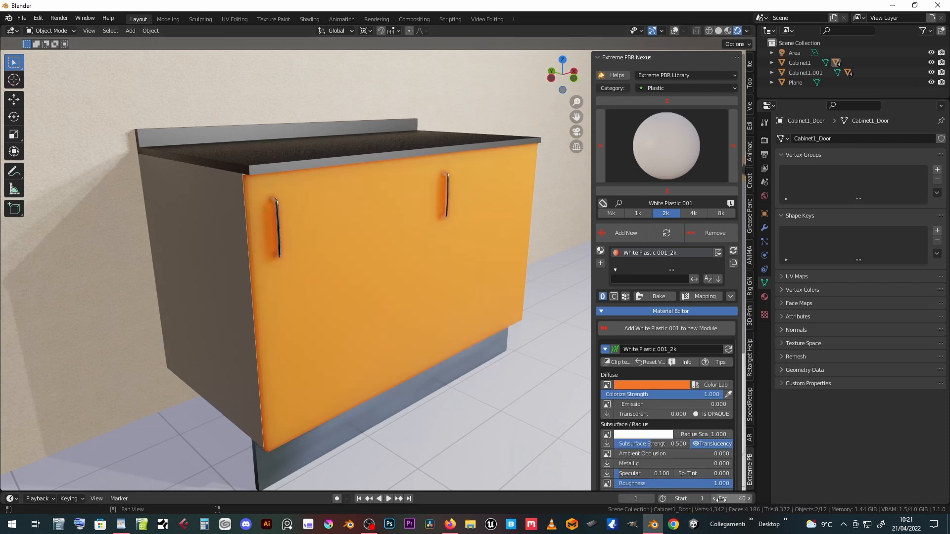
pyautogui.click(715, 385)
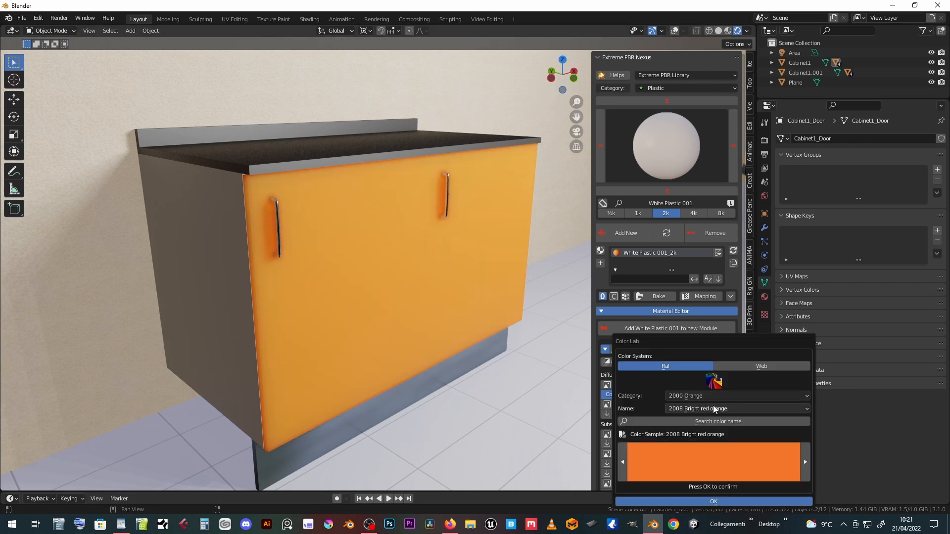
pyautogui.click(737, 396)
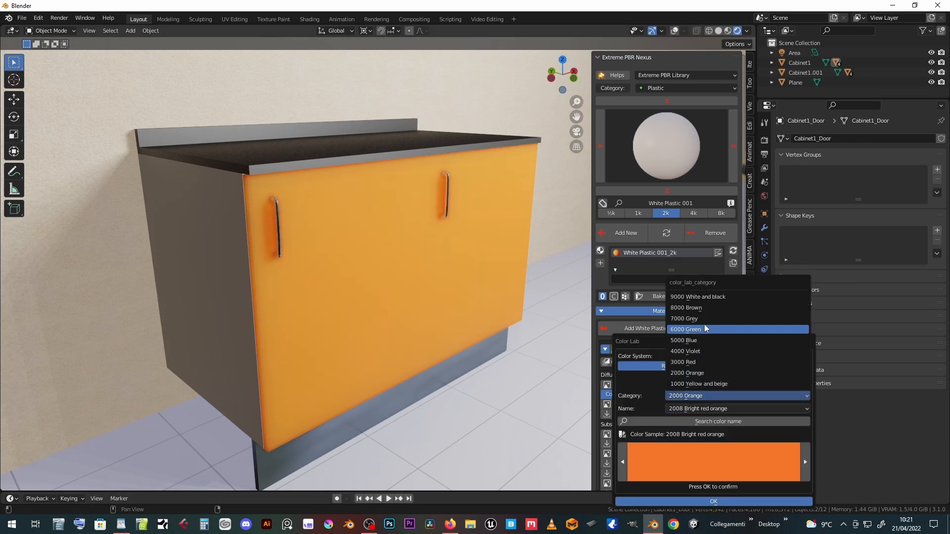
pyautogui.click(686, 307)
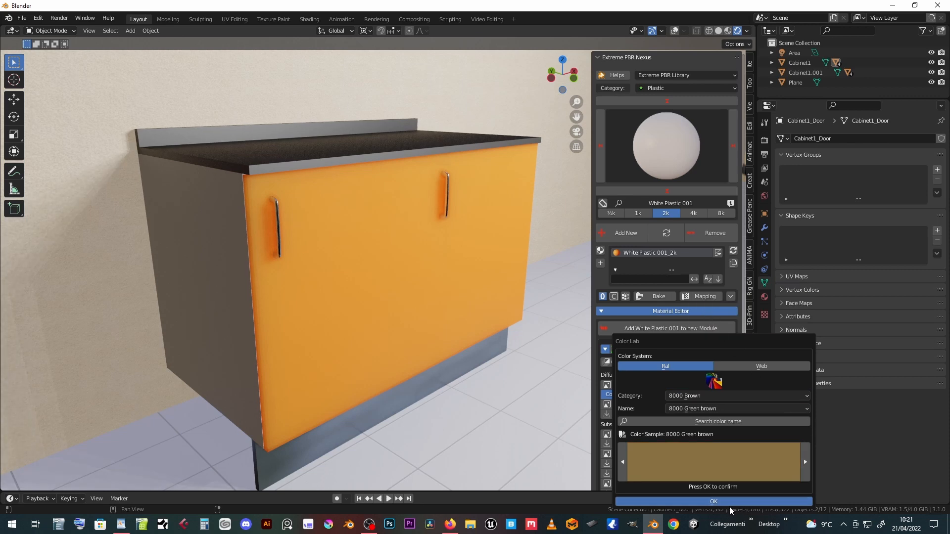
# Apply RAL 8000 Green brown to the doors, then step on to 8004 Copper brown
pyautogui.click(713, 501)
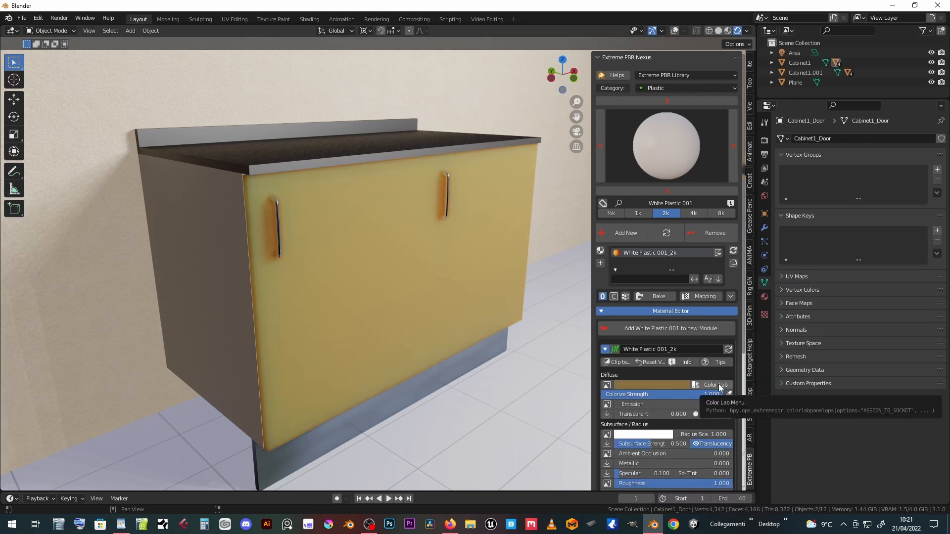
pyautogui.click(714, 385)
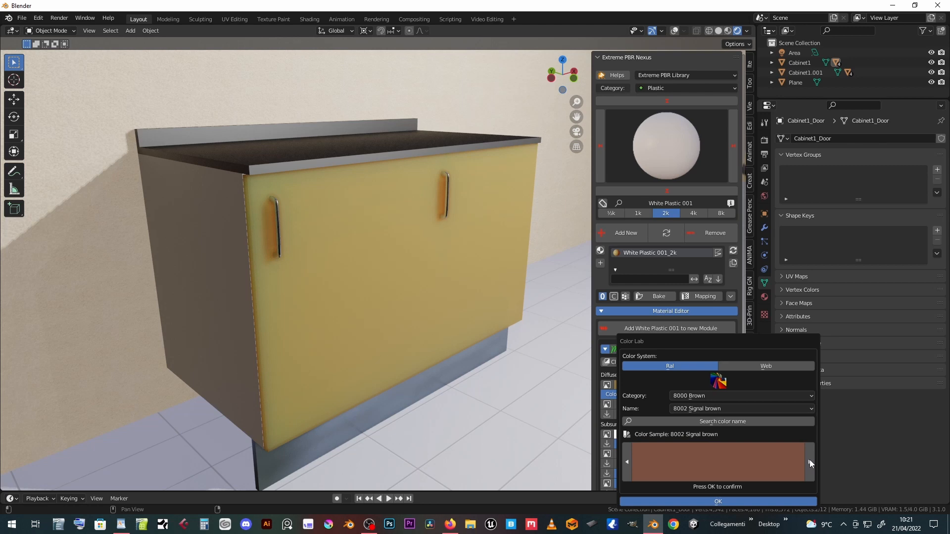
pyautogui.click(811, 462)
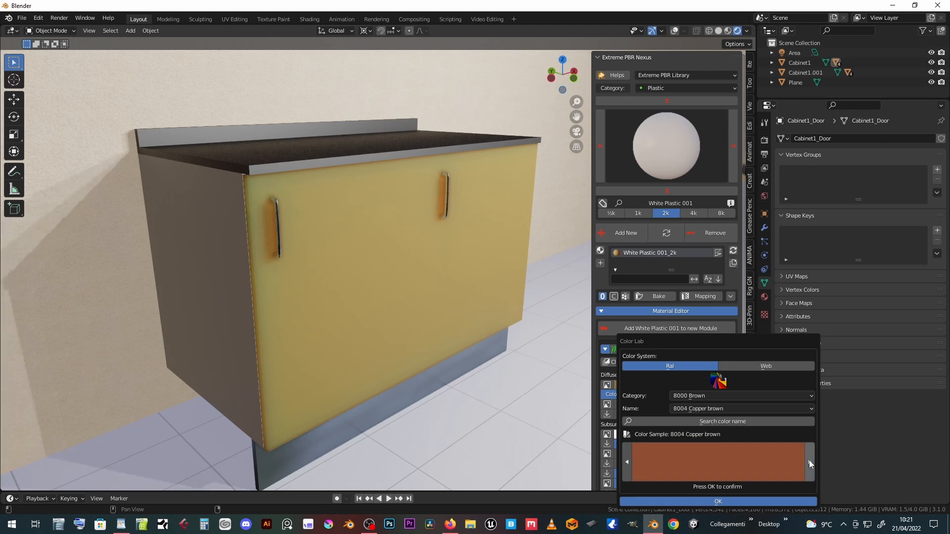
pyautogui.click(718, 501)
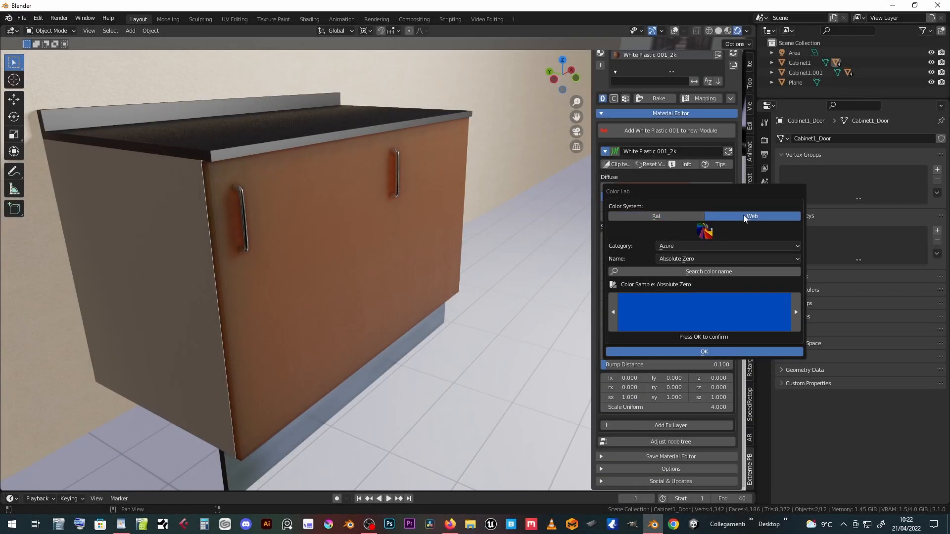
# In the Web colour system's Cyan category, step to Dark cyan and apply it to the doors
pyautogui.click(727, 246)
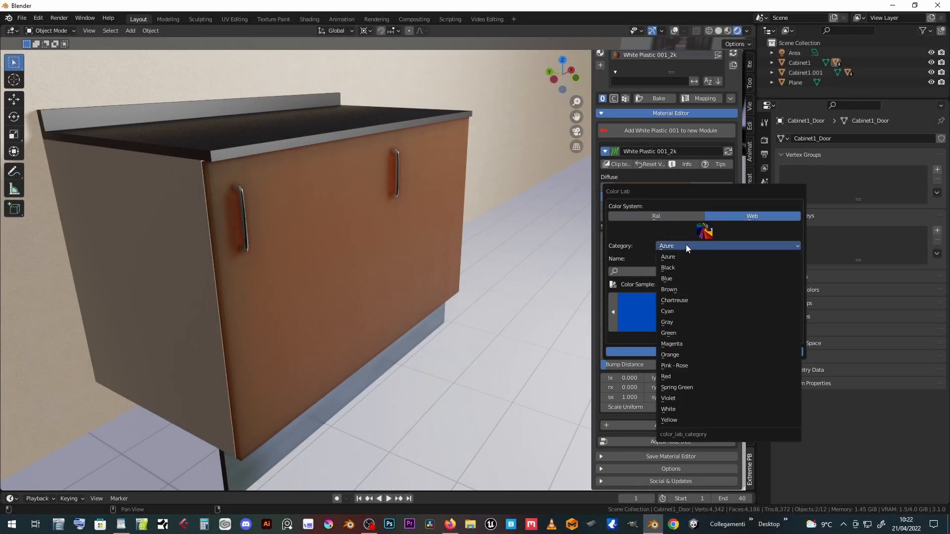
pyautogui.click(667, 311)
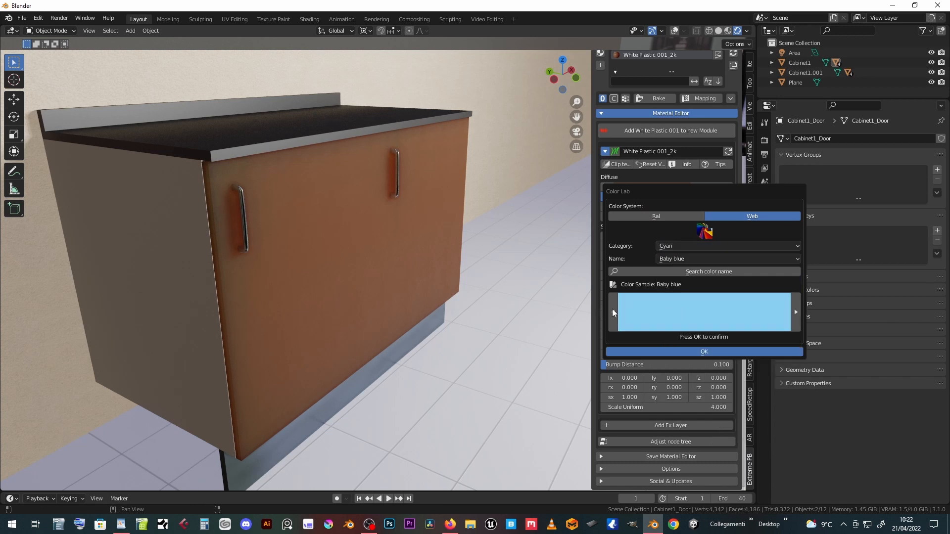
pyautogui.click(795, 312)
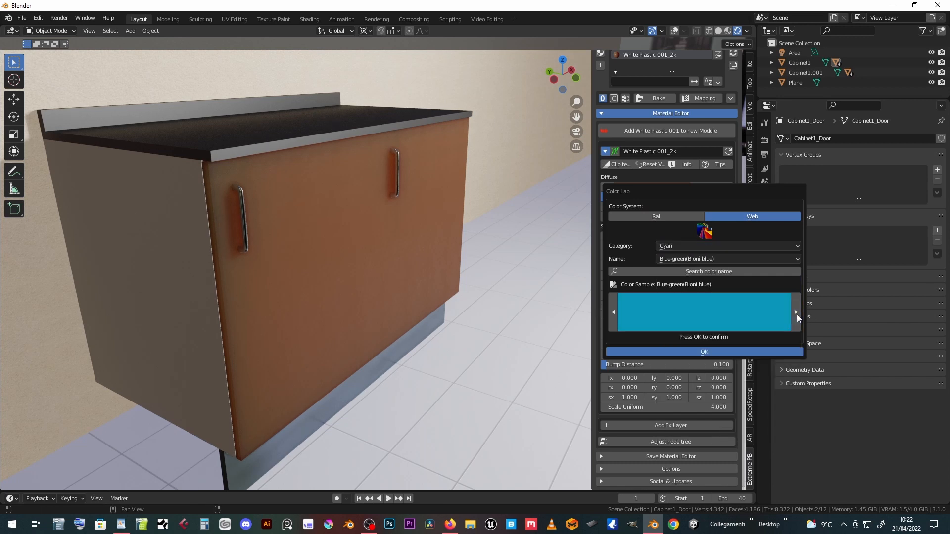
pyautogui.click(704, 351)
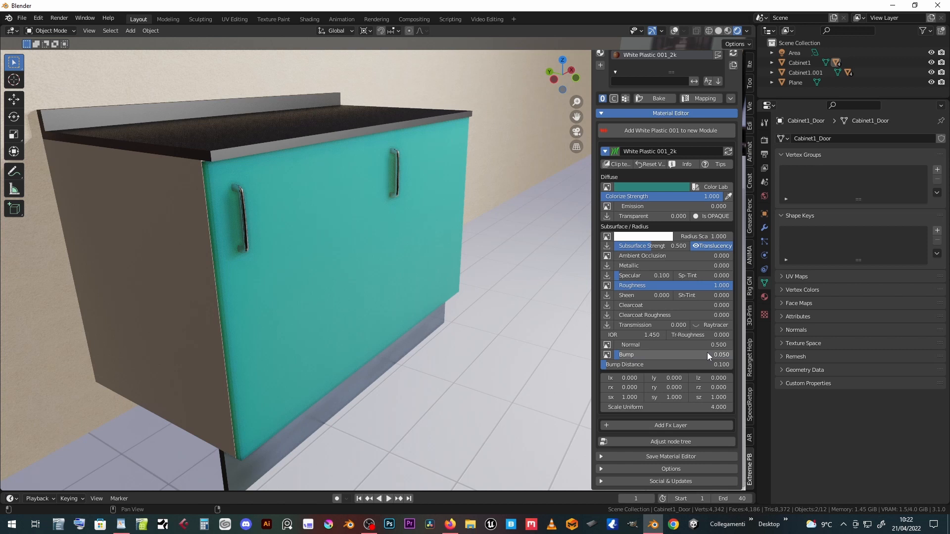
pyautogui.click(714, 187)
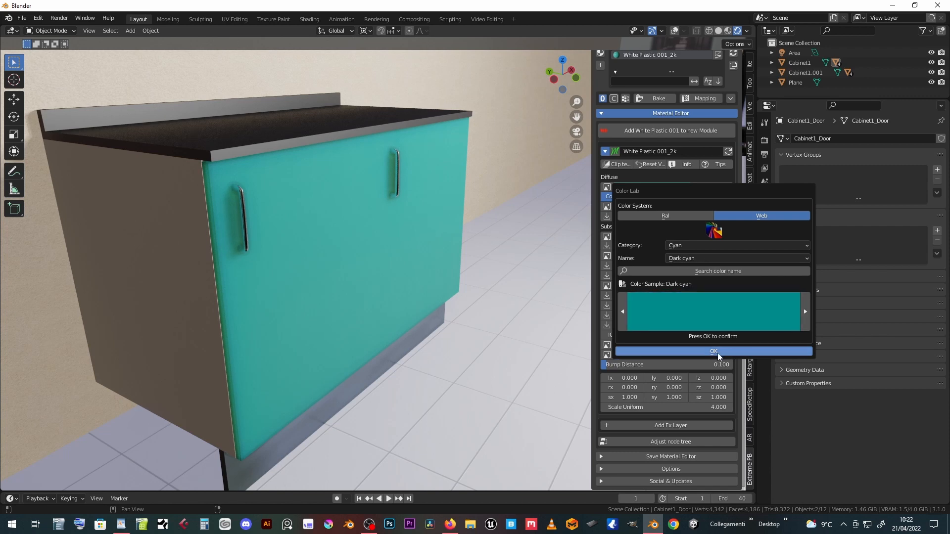
pyautogui.click(713, 351)
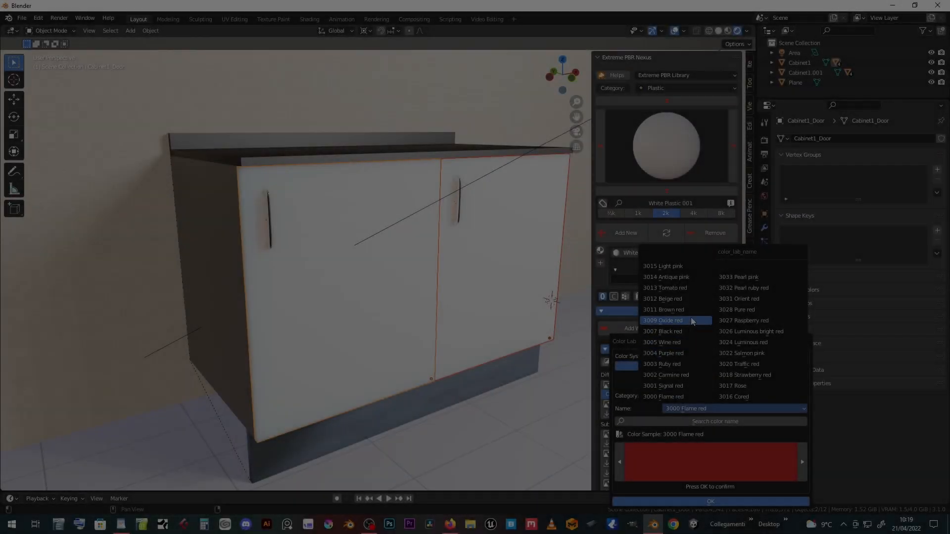
# Apply a RAL 3000-series red shade to both cabinet doors
pyautogui.click(710, 501)
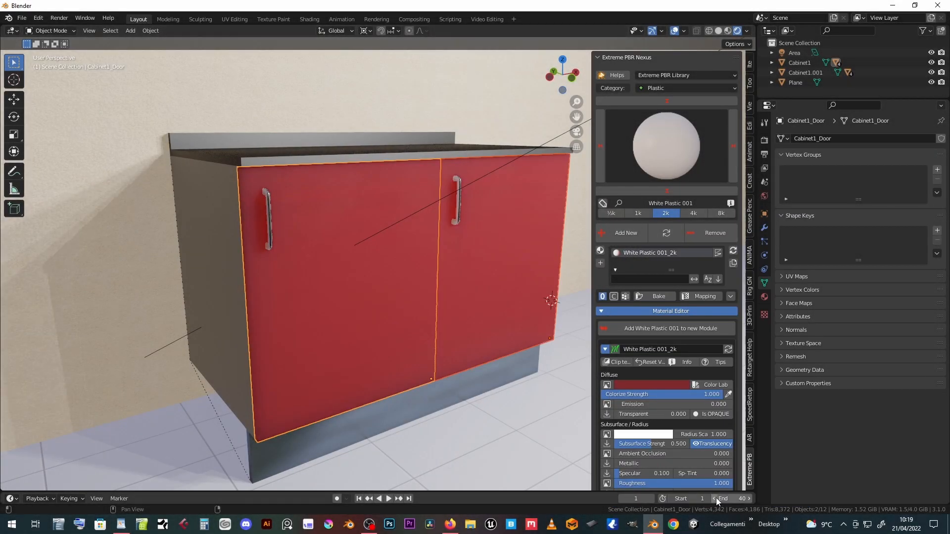